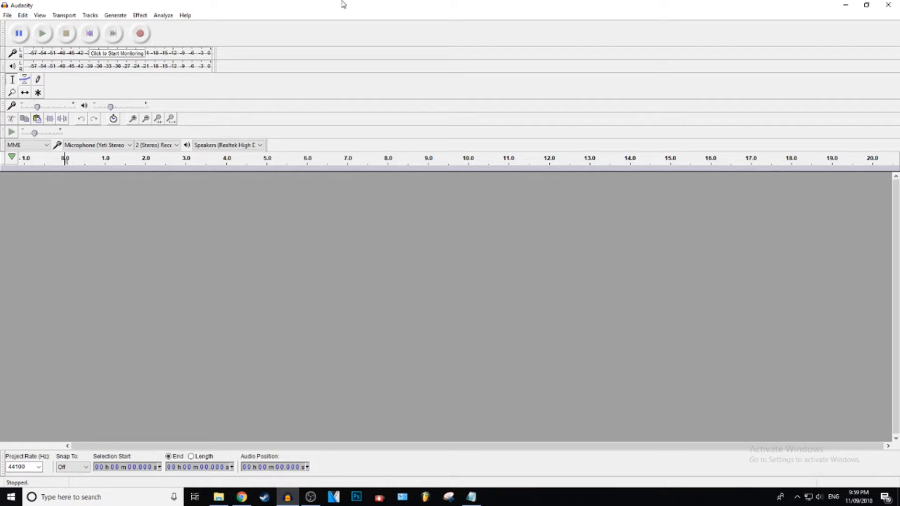
{"action": "mouse_move", "coordinate": [162, 32]}
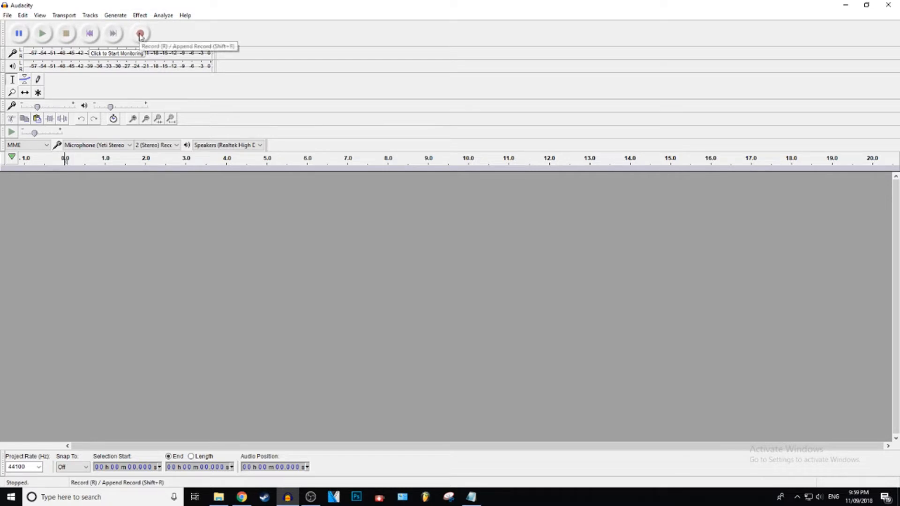
- Record about five seconds of voice into a new stereo track, then stop
{"action": "left_click", "coordinate": [139, 33]}
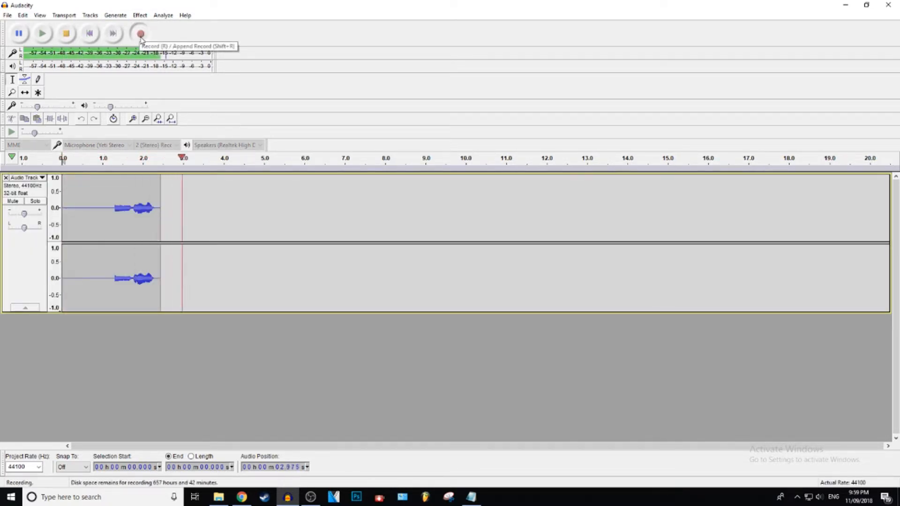
{"action": "left_click", "coordinate": [65, 34]}
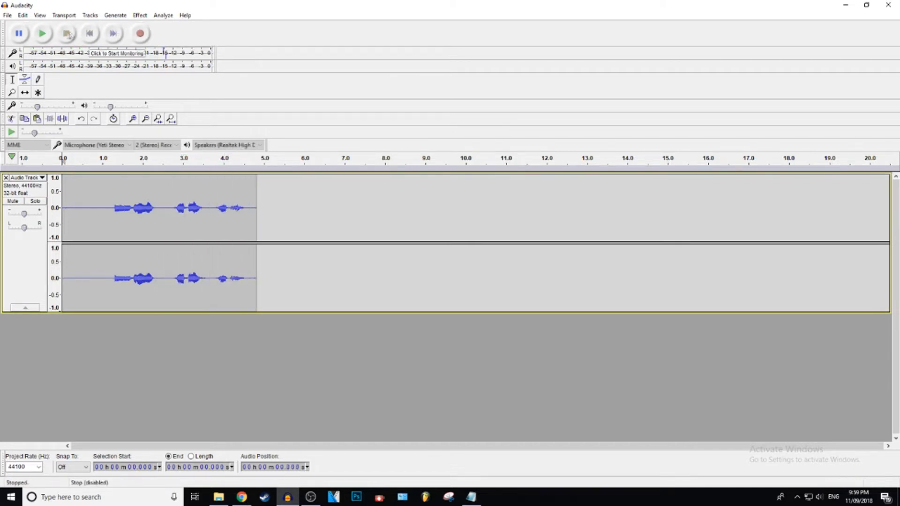
{"action": "left_click", "coordinate": [41, 34]}
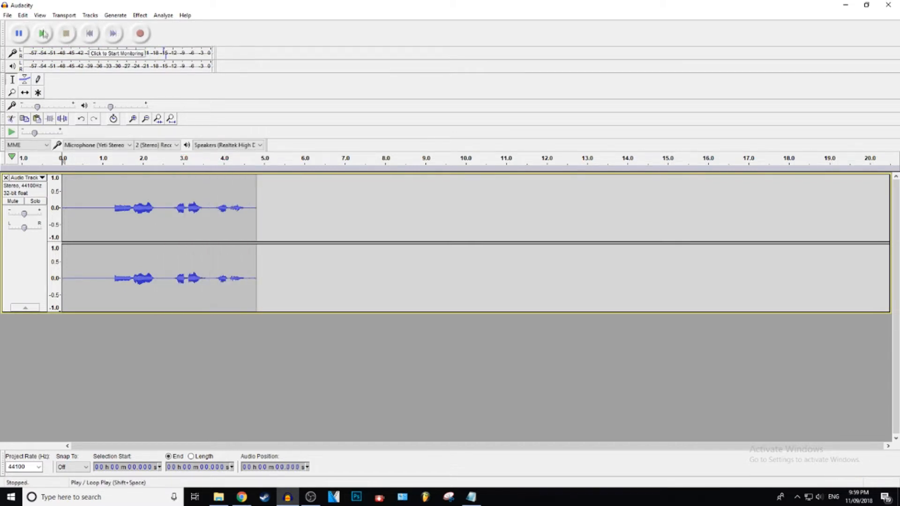
- Play the recorded clip back once and stop playback
{"action": "left_click", "coordinate": [42, 34]}
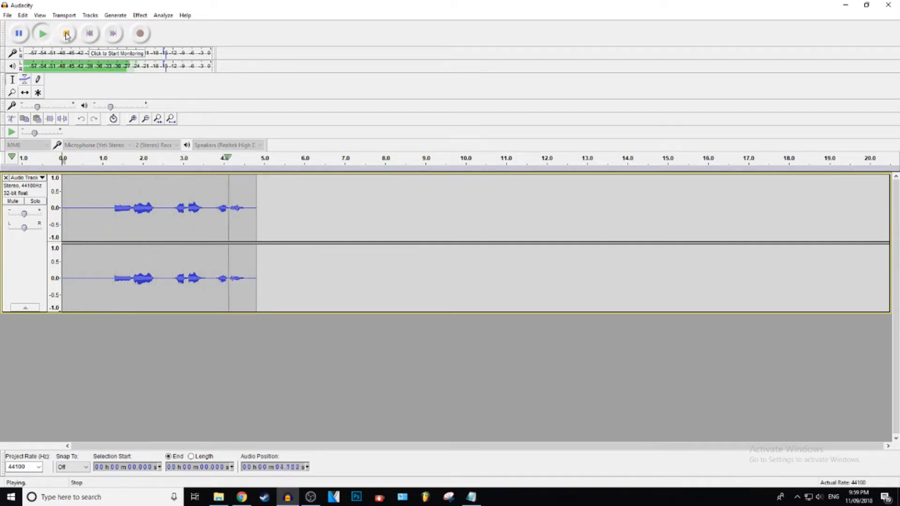
{"action": "left_click", "coordinate": [66, 34]}
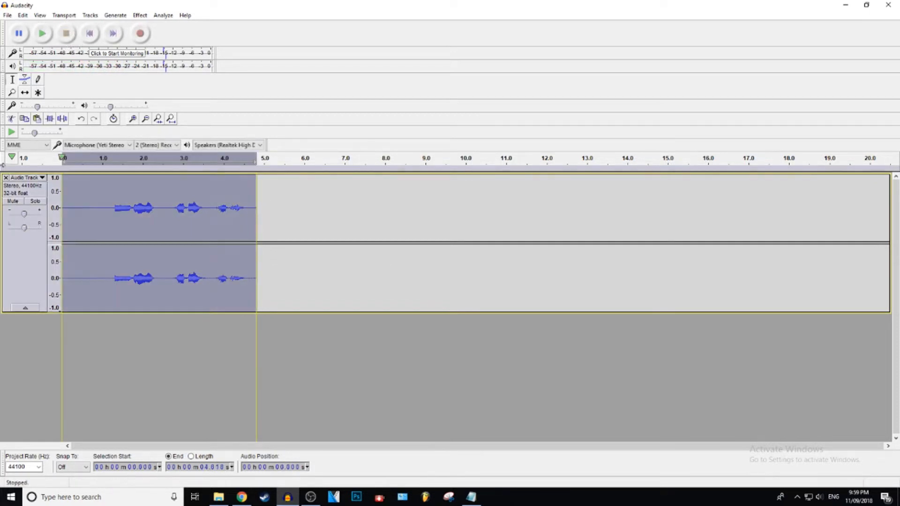
{"action": "left_click", "coordinate": [139, 15]}
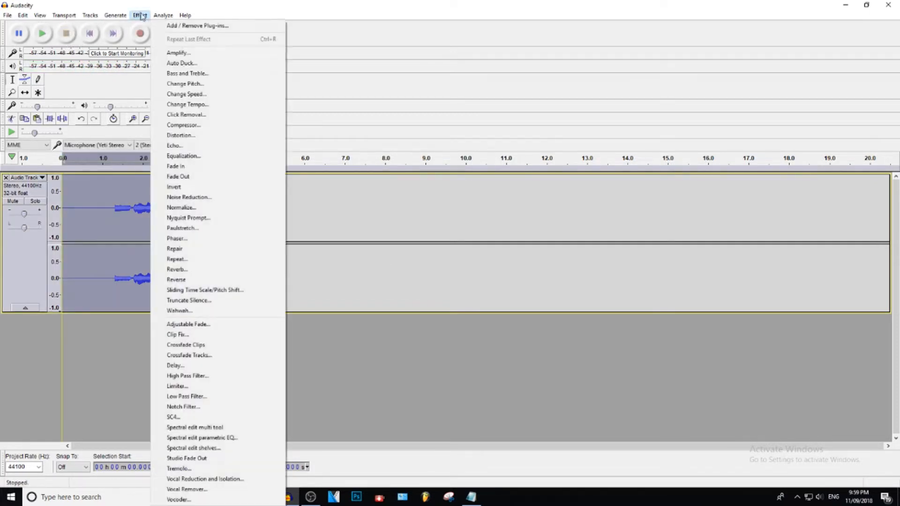
{"action": "mouse_move", "coordinate": [233, 145]}
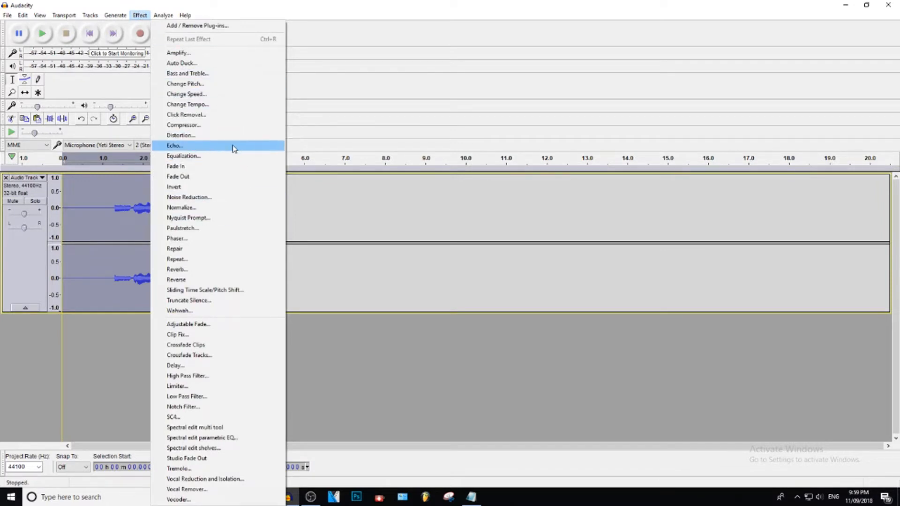
{"action": "left_click", "coordinate": [175, 145]}
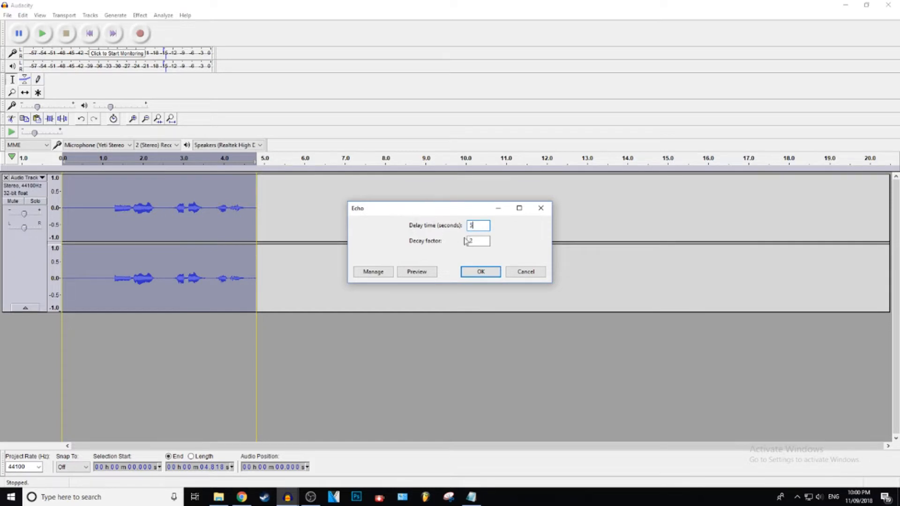
{"action": "left_click", "coordinate": [416, 271]}
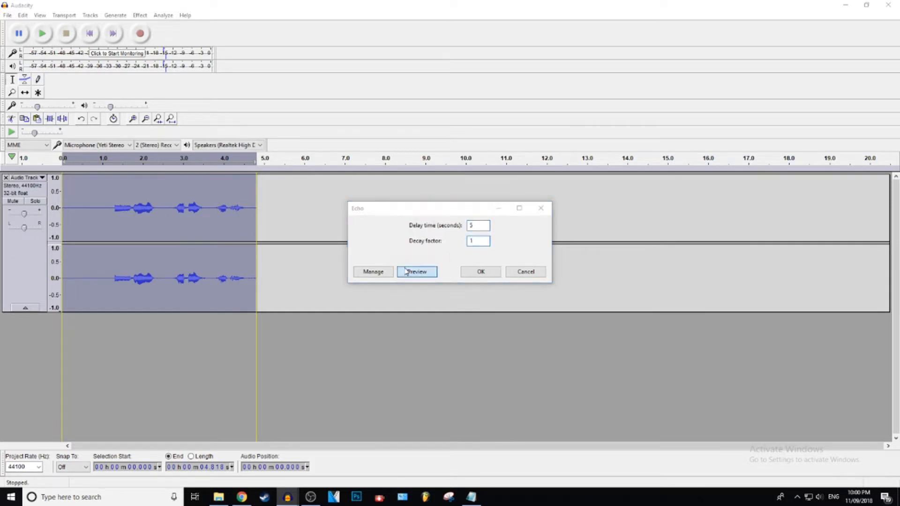
{"action": "left_click", "coordinate": [416, 272]}
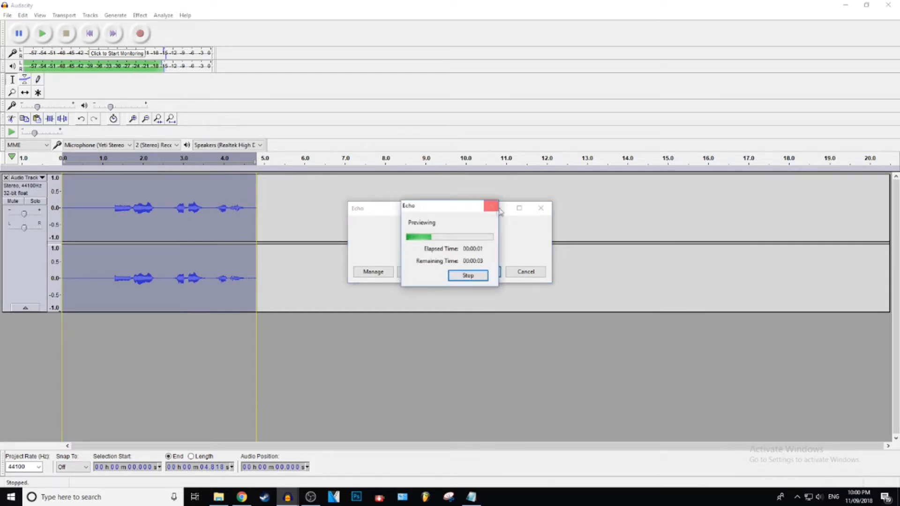
{"action": "left_click", "coordinate": [467, 276]}
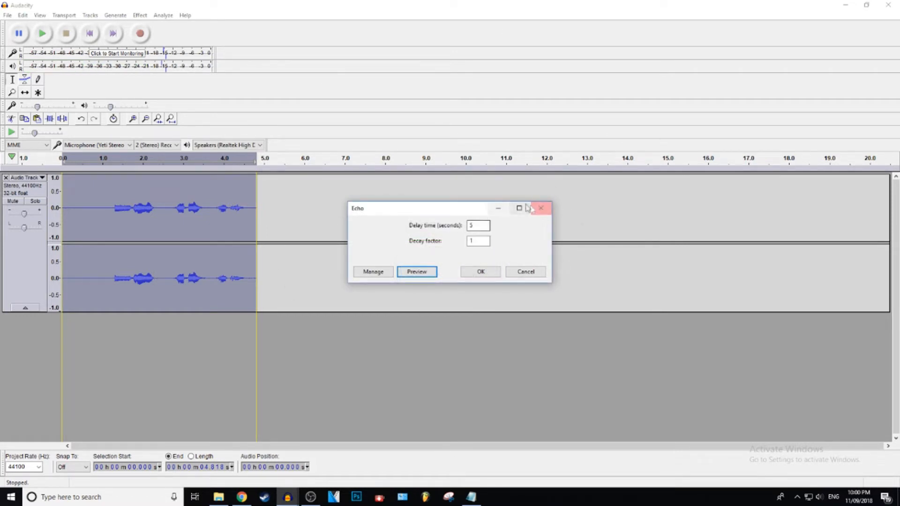
{"action": "left_click", "coordinate": [540, 208]}
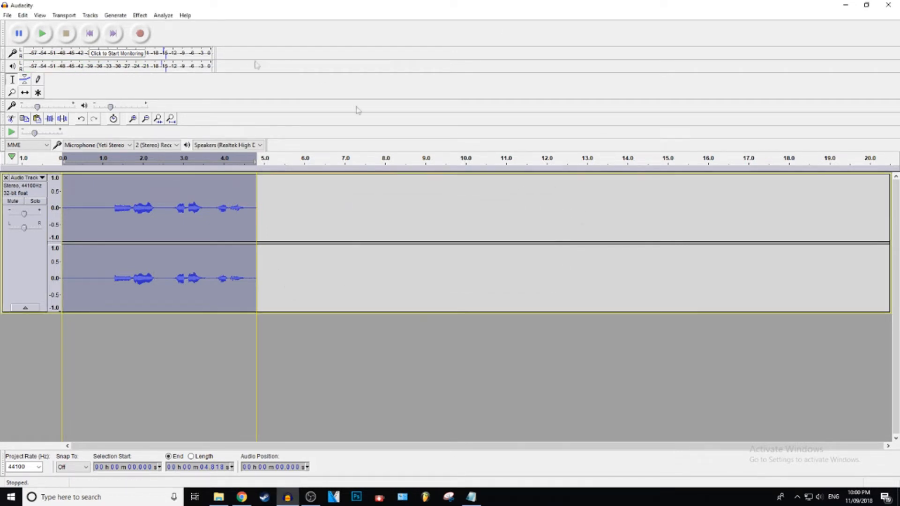
- Raise the Reverb room size to 100% and preview it on the clip once
{"action": "left_click", "coordinate": [140, 14]}
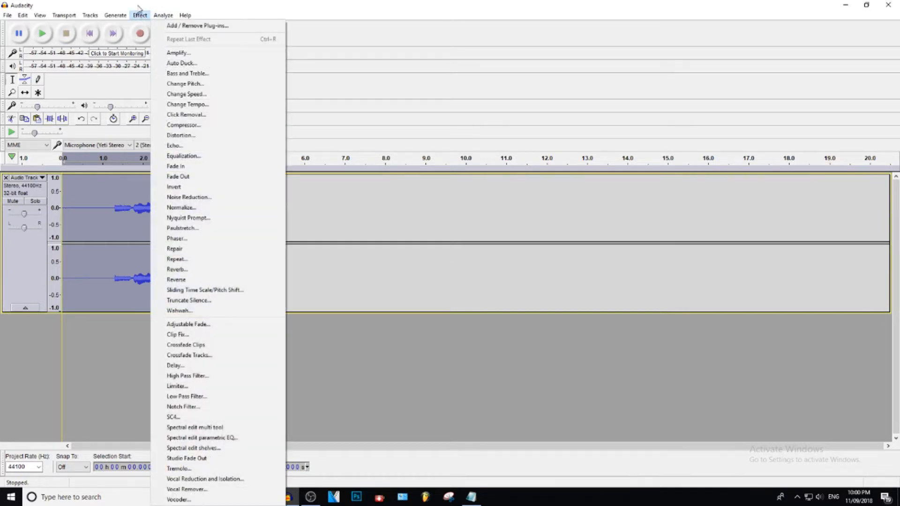
{"action": "mouse_move", "coordinate": [224, 146]}
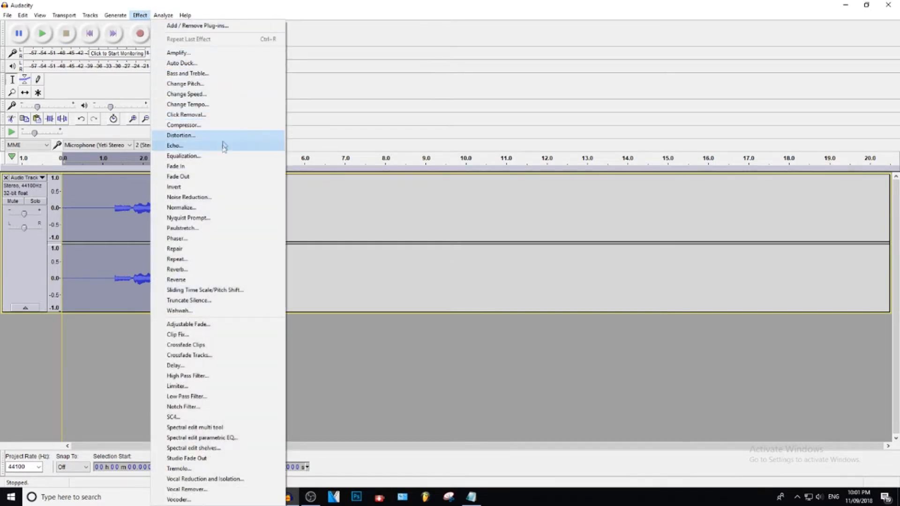
{"action": "mouse_move", "coordinate": [229, 279]}
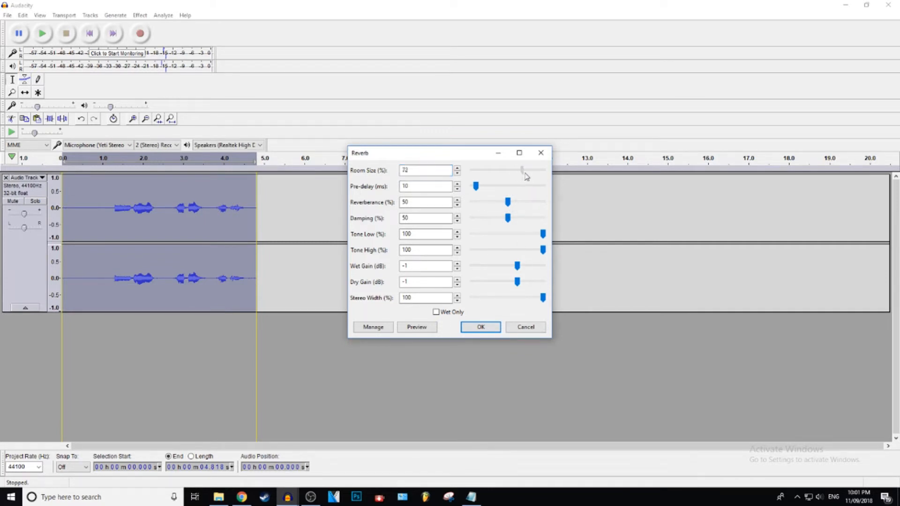
{"action": "left_click_drag", "start_coordinate": [522, 171], "coordinate": [543, 170]}
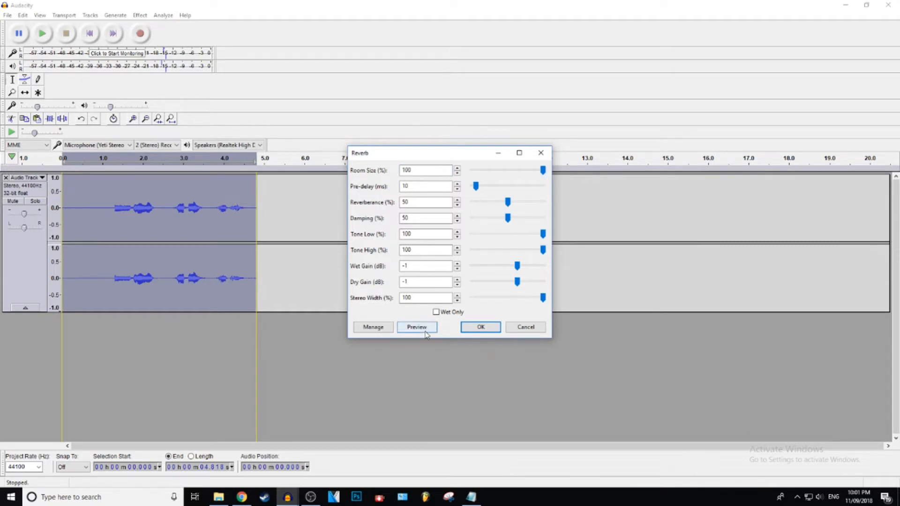
{"action": "left_click", "coordinate": [416, 326]}
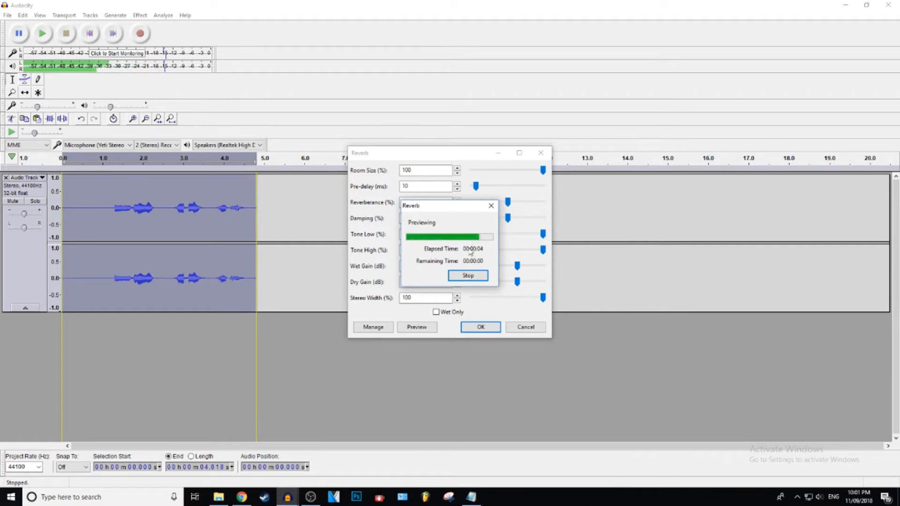
{"action": "left_click", "coordinate": [467, 276]}
{"action": "type", "text": "40"}
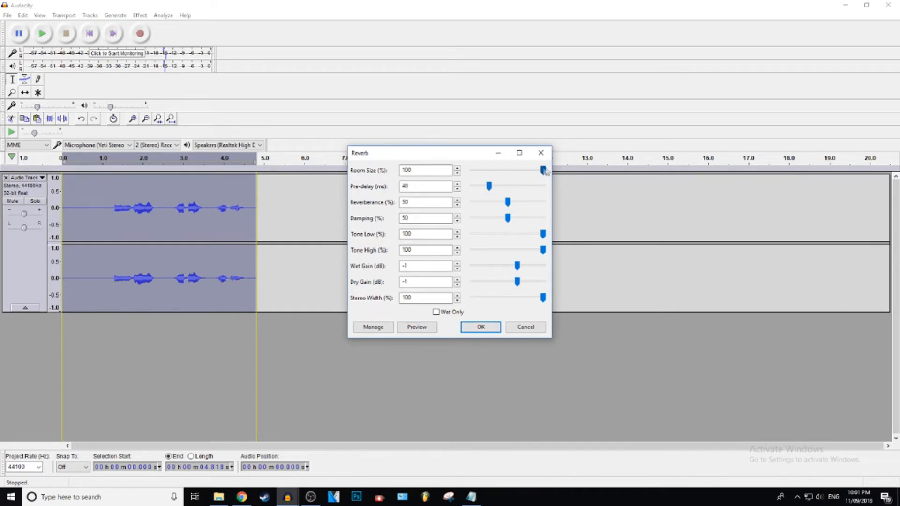
- Set room size 40%, pre-delay 8 ms, reverberance 36%, damping 100%, wet gain 5 dB, previewing along the way
{"action": "left_click_drag", "start_coordinate": [543, 169], "coordinate": [505, 170]}
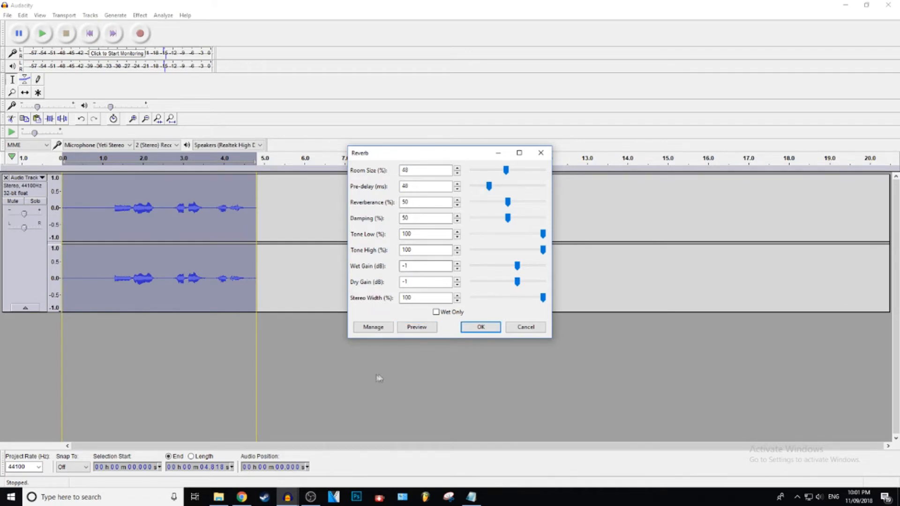
{"action": "left_click", "coordinate": [416, 327]}
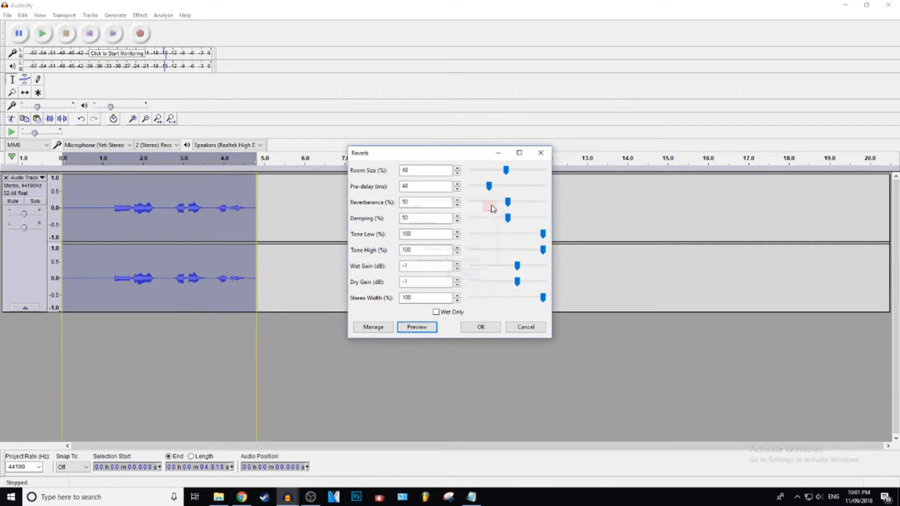
{"action": "left_click_drag", "start_coordinate": [489, 186], "coordinate": [474, 185]}
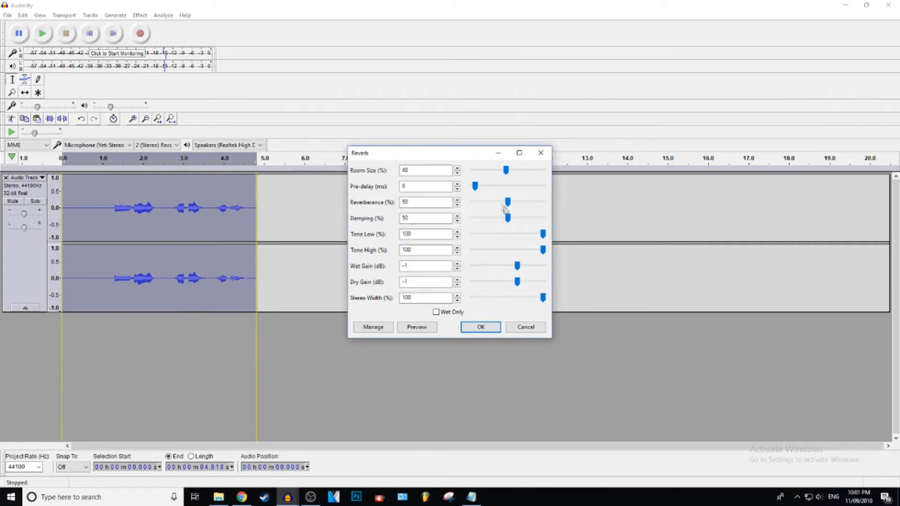
{"action": "left_click_drag", "start_coordinate": [507, 202], "coordinate": [529, 202]}
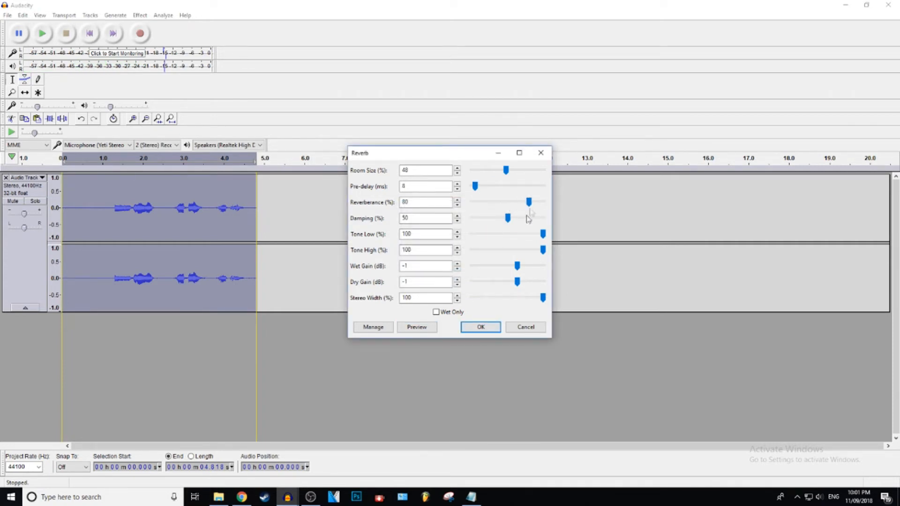
{"action": "left_click", "coordinate": [416, 326]}
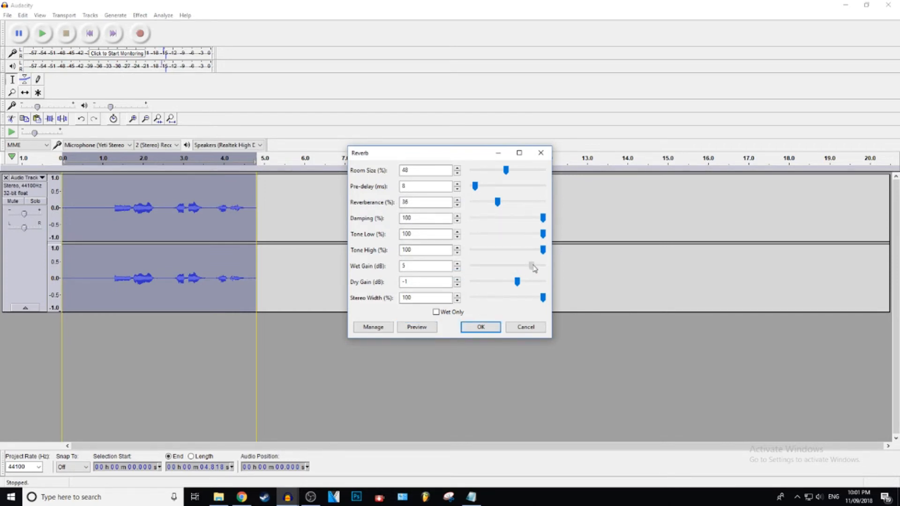
- Preview the reverb, then lower the dry gain to -15 dB
{"action": "left_click", "coordinate": [416, 327]}
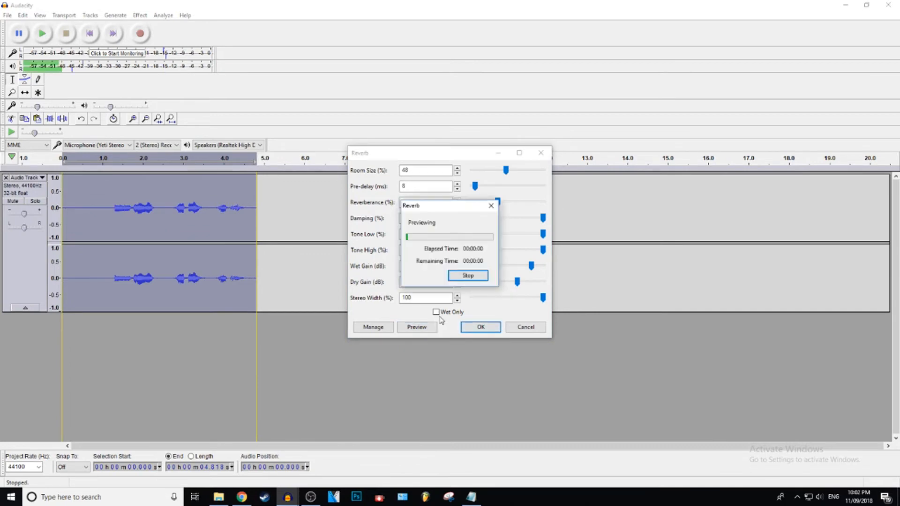
{"action": "left_click", "coordinate": [466, 276]}
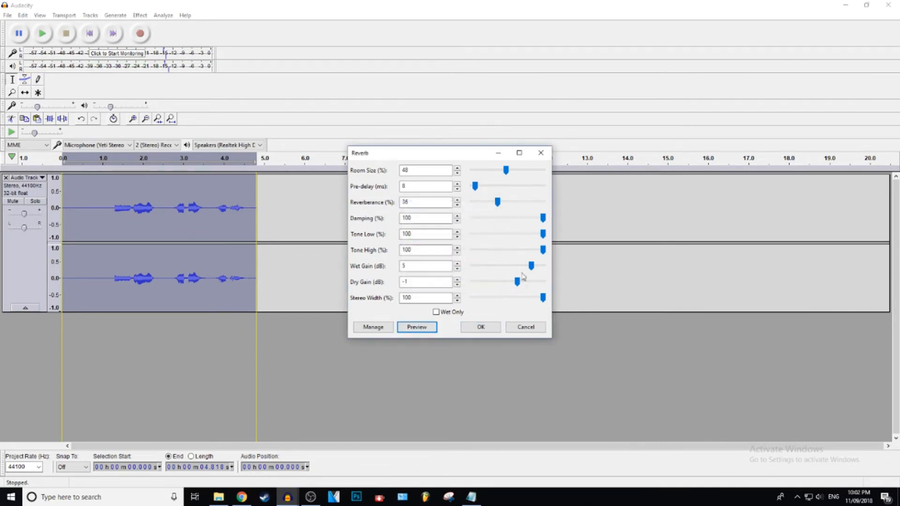
{"action": "left_click_drag", "start_coordinate": [529, 281], "coordinate": [483, 281]}
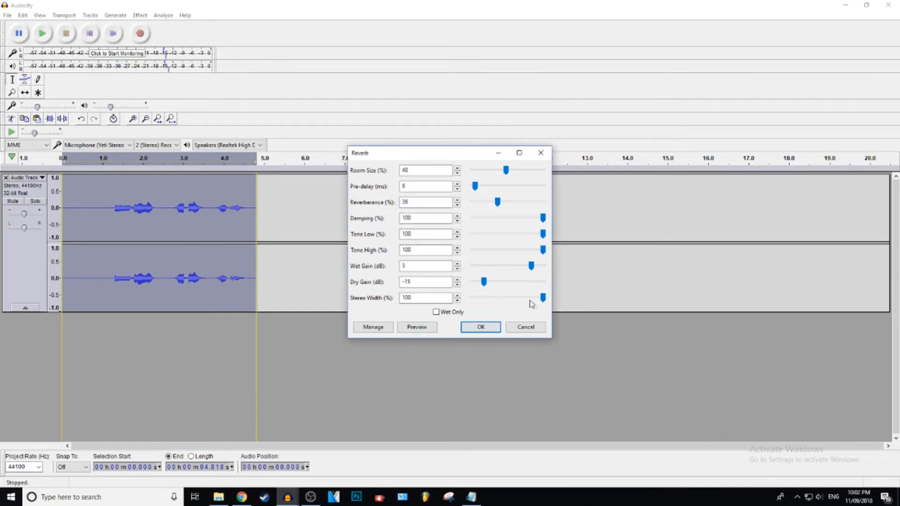
{"action": "left_click", "coordinate": [416, 327]}
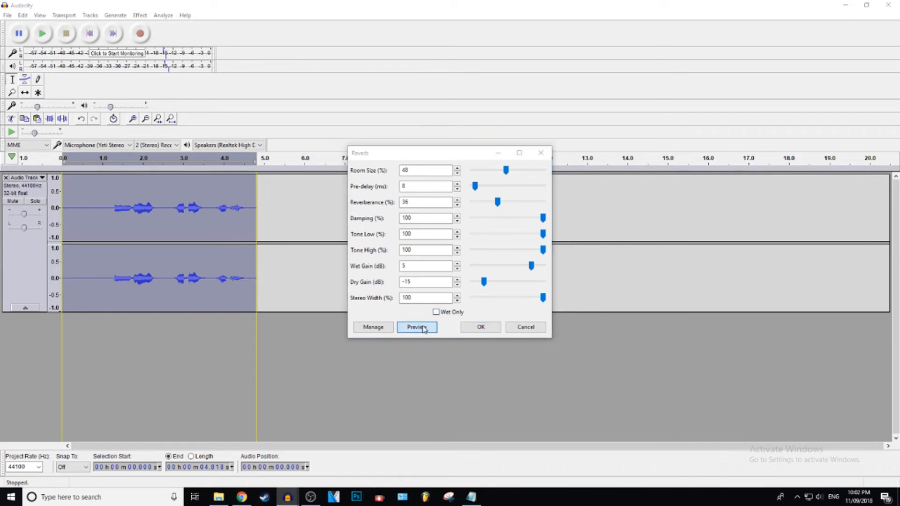
- Preview again with the lower dry gain, then narrow the stereo width to 40%
{"action": "left_click", "coordinate": [416, 326]}
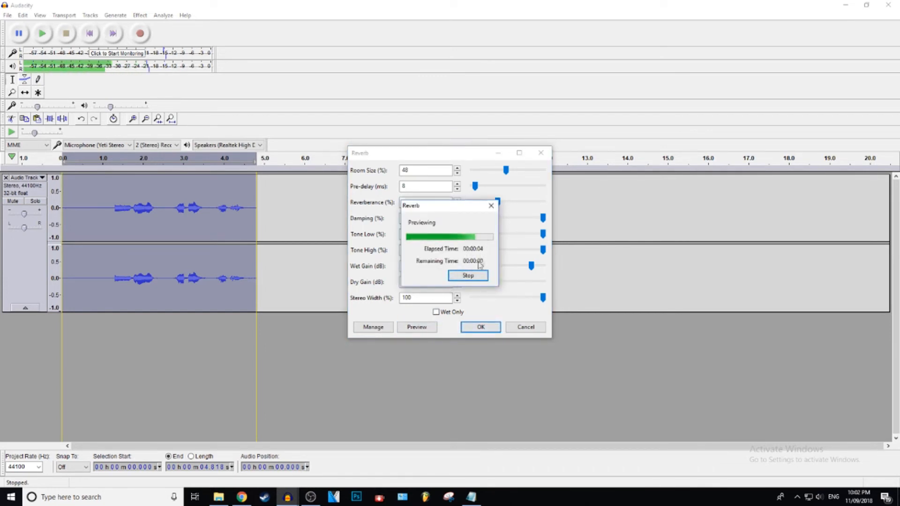
{"action": "left_click", "coordinate": [416, 327]}
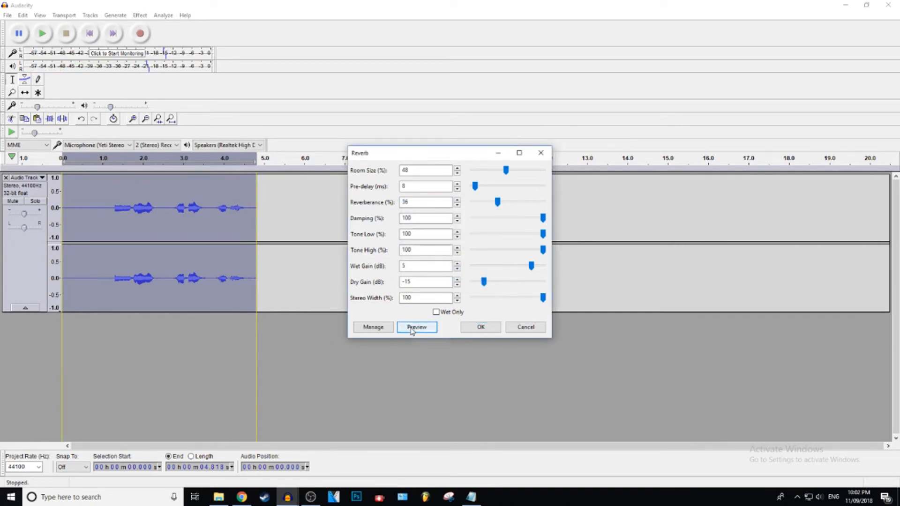
{"action": "left_click_drag", "start_coordinate": [543, 297], "coordinate": [505, 297]}
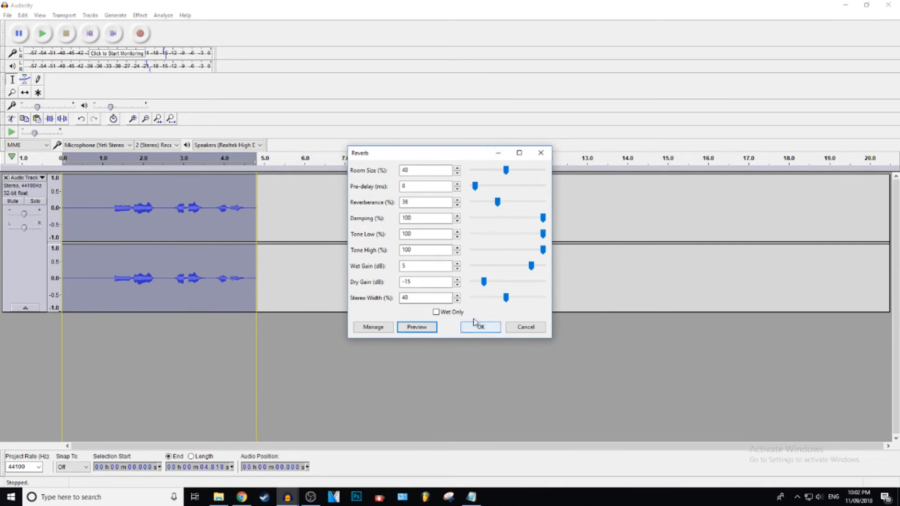
- Apply the reverb to the voice clip and play the result back once
{"action": "left_click", "coordinate": [480, 327]}
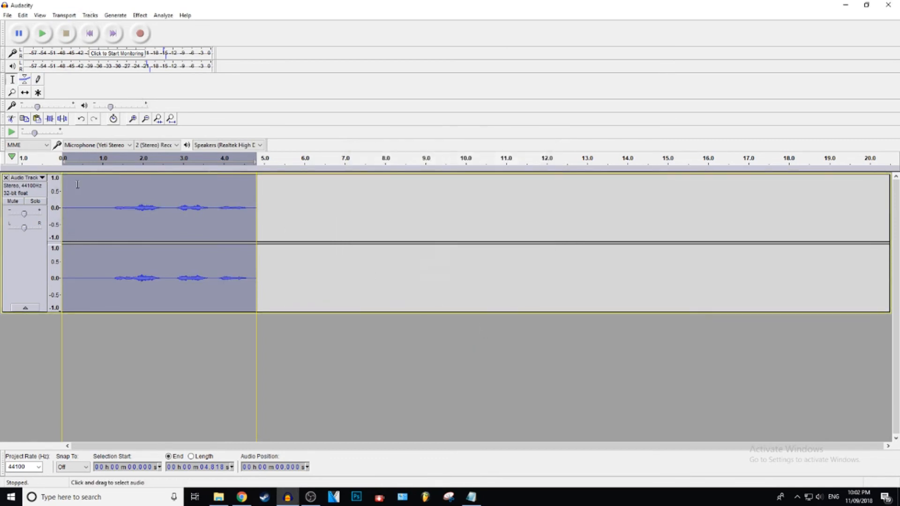
{"action": "left_click", "coordinate": [42, 33]}
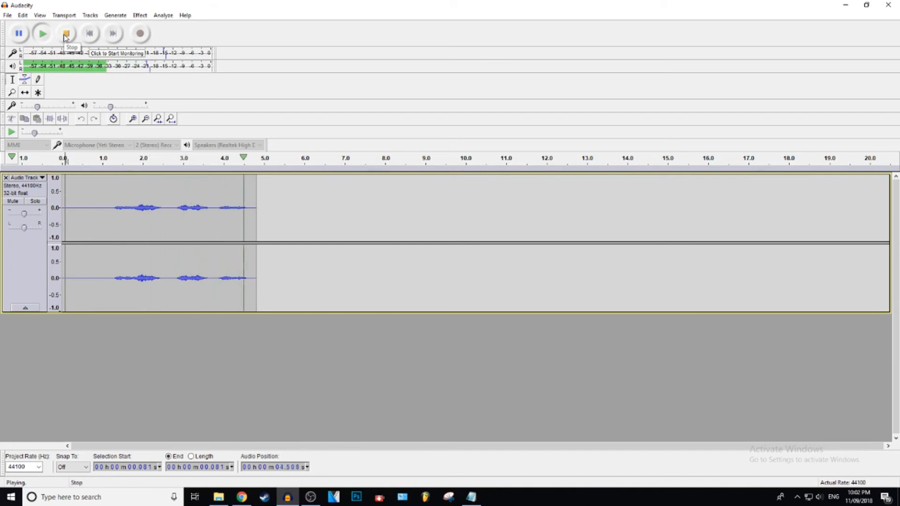
{"action": "left_click", "coordinate": [65, 34]}
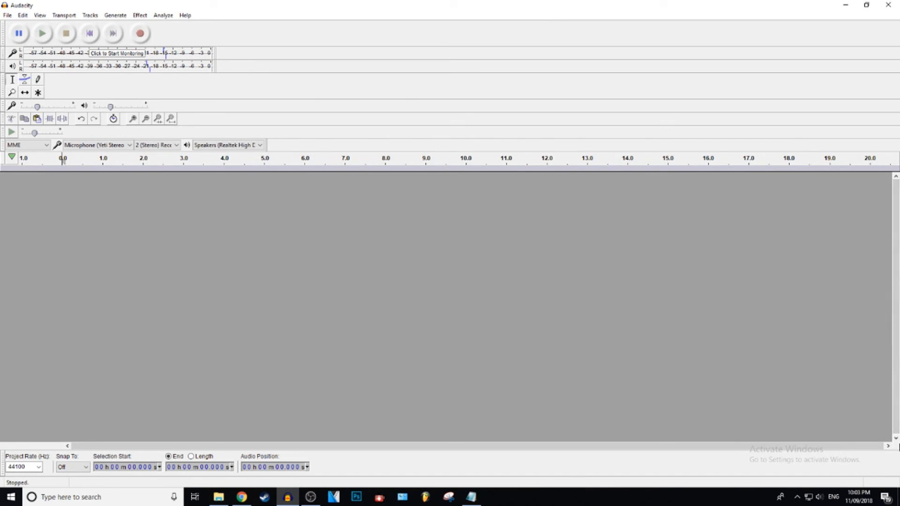
{"action": "mouse_move", "coordinate": [887, 139]}
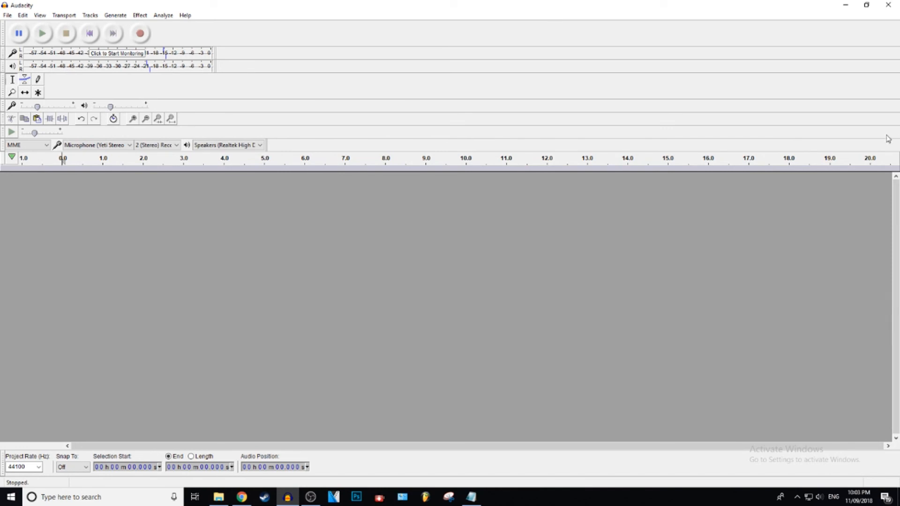